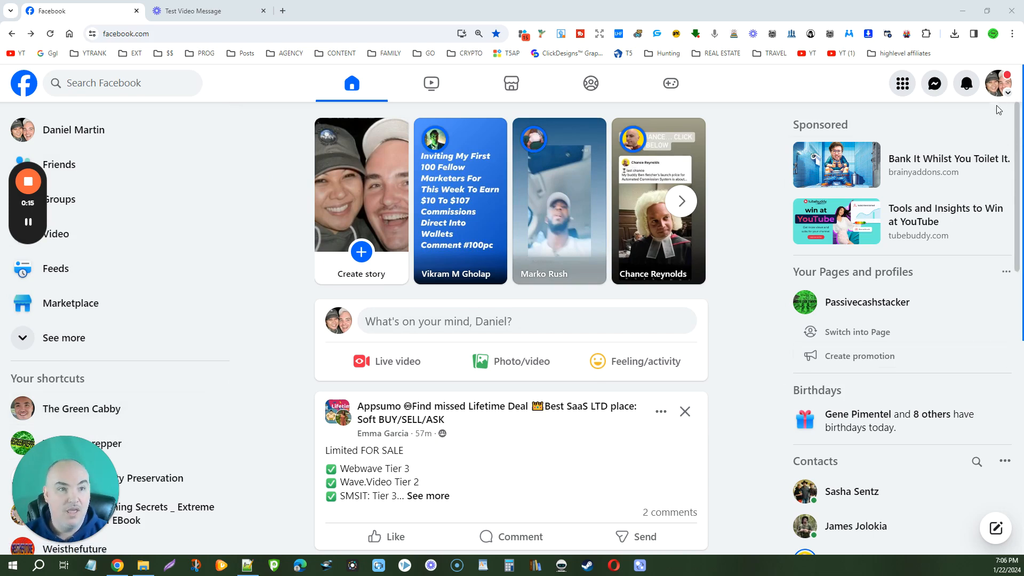
mouse_move(998, 84)
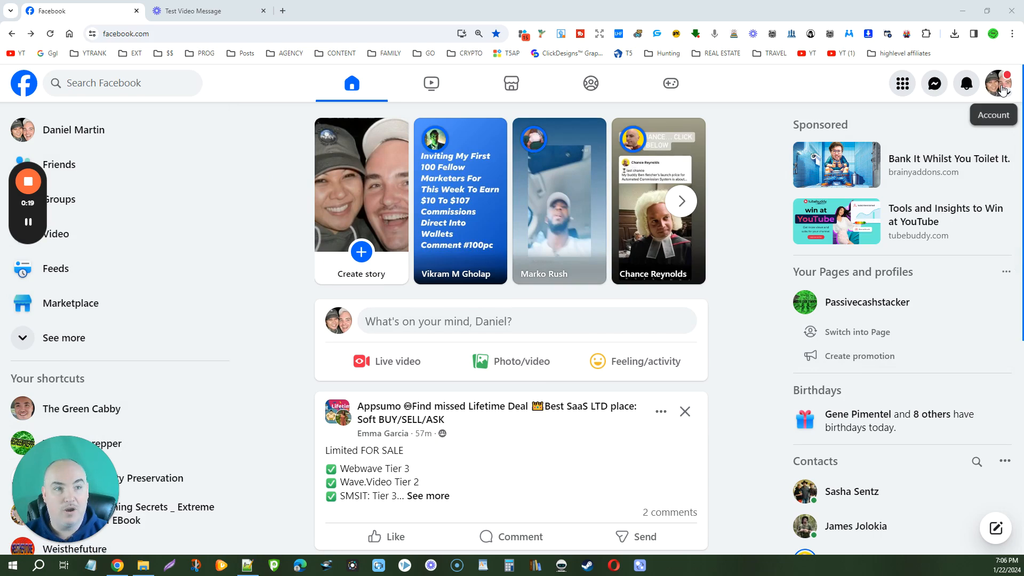
Open the account menu from the profile picture at the top right
click(998, 83)
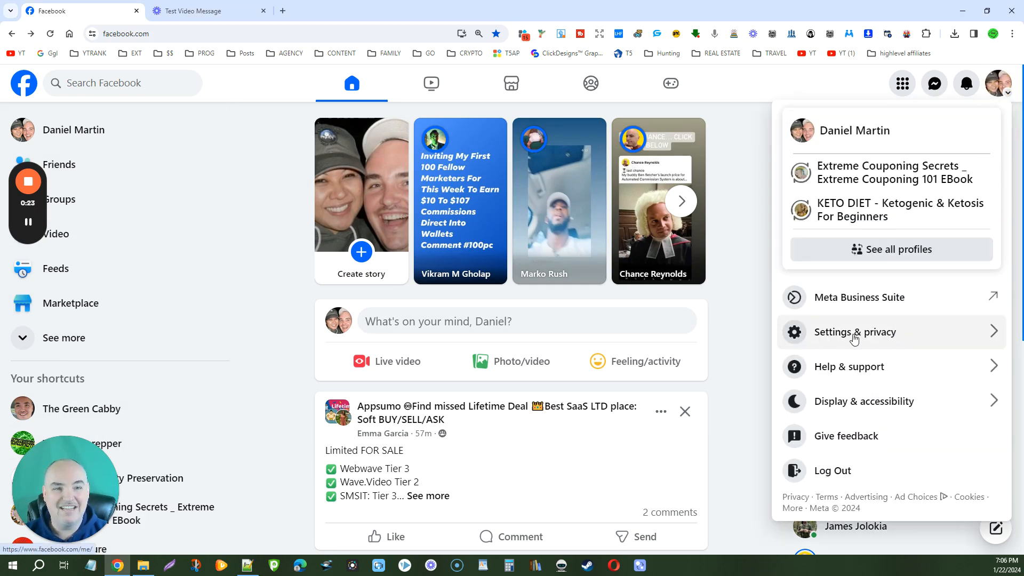
click(856, 332)
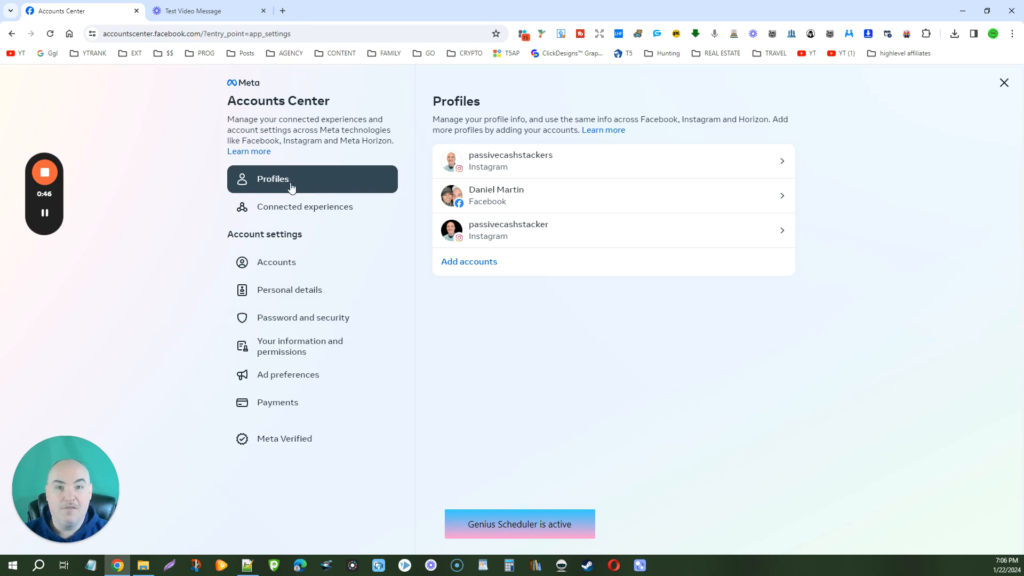
mouse_move(486, 196)
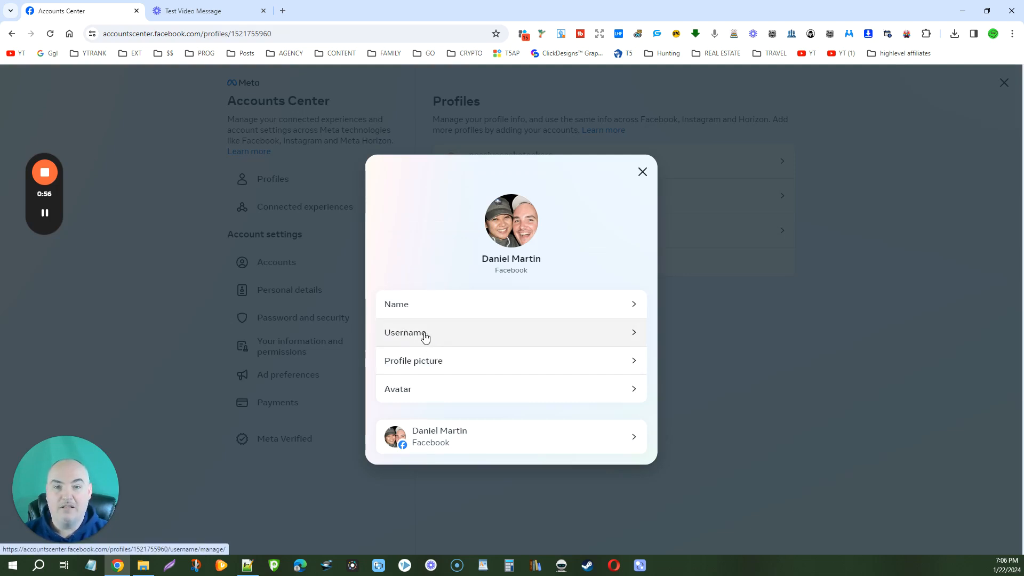
Change the Facebook username to 'dani' and save it with Done
click(405, 332)
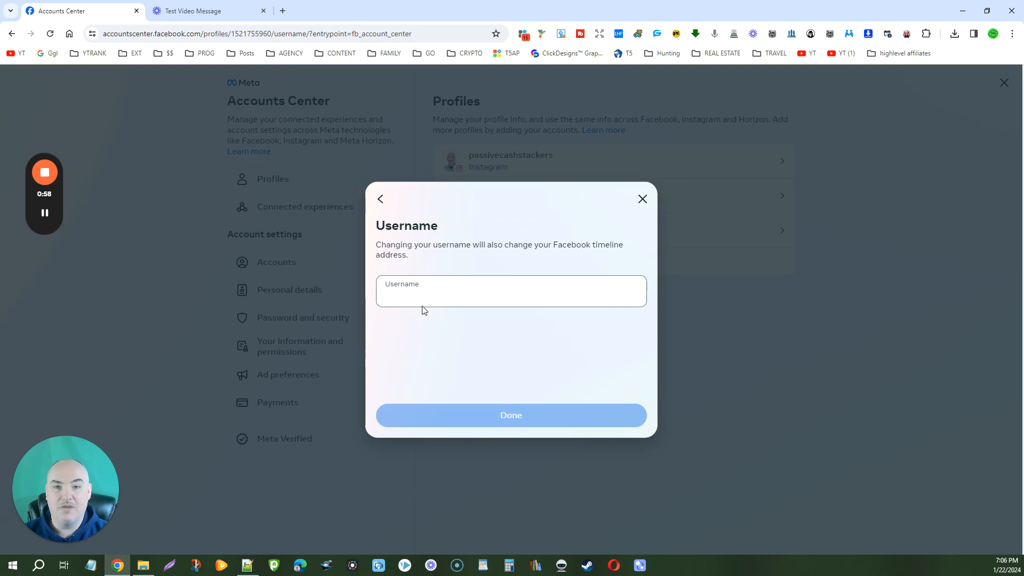
text(danielmartintx)
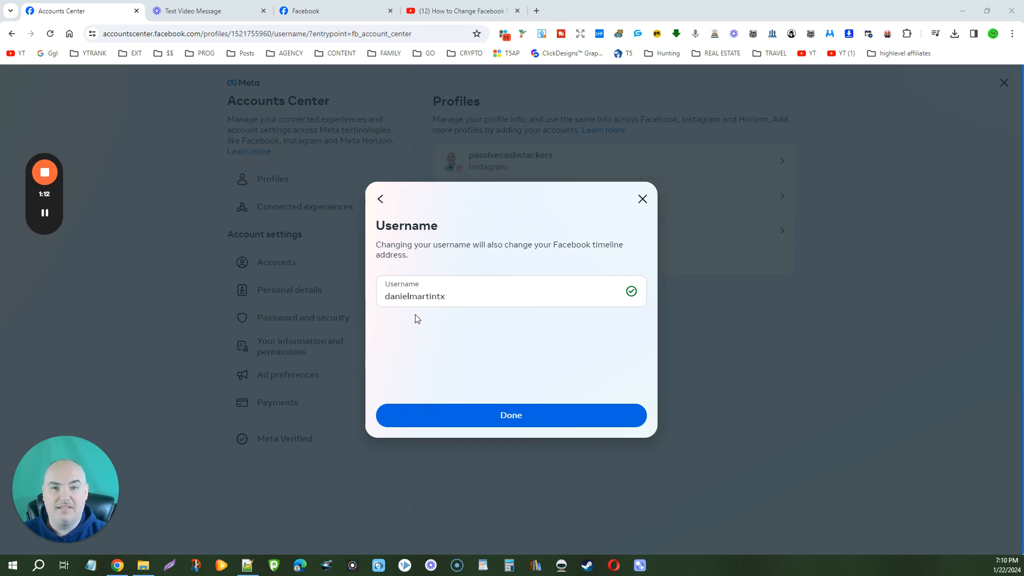
mouse_move(458, 321)
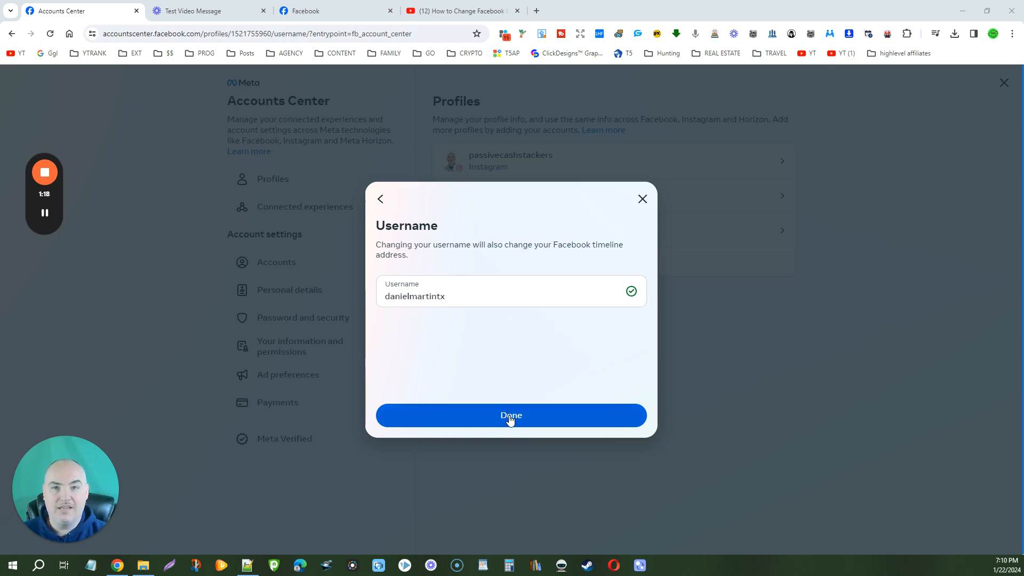
click(511, 415)
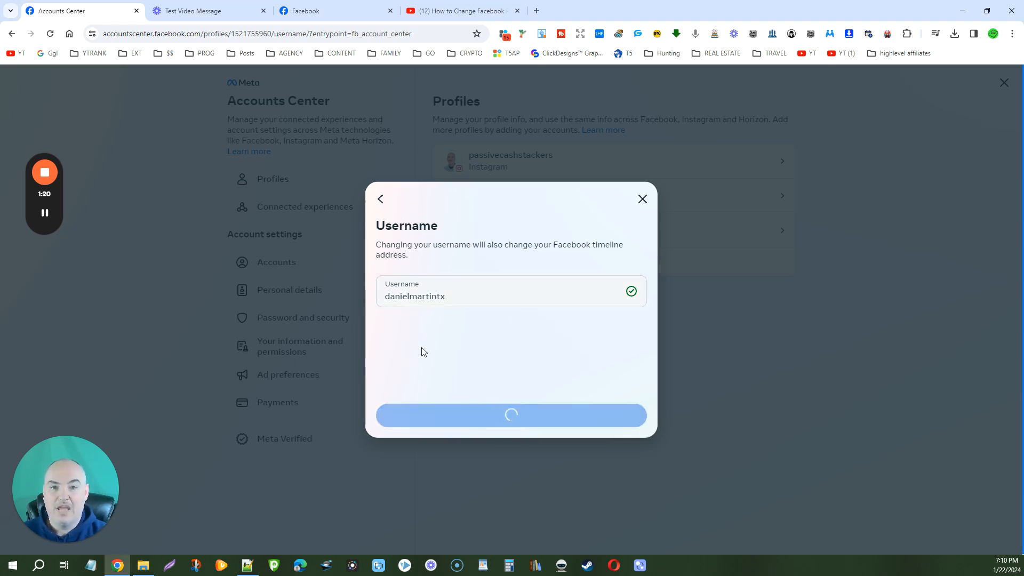